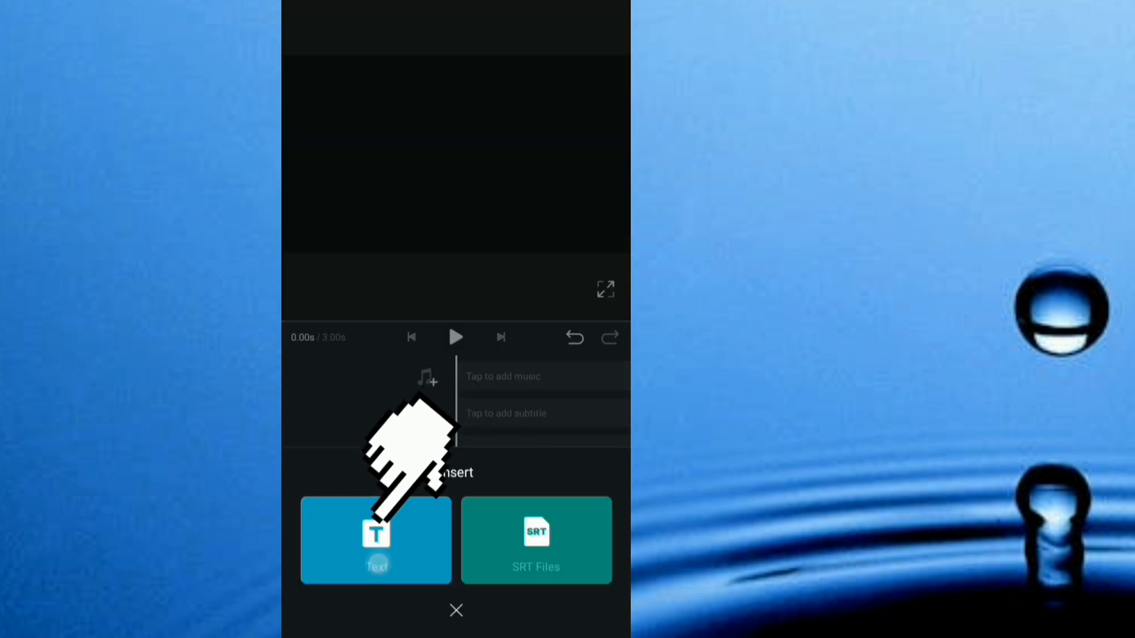
Create the CINEMATIC text title and widen its letter spacing with the Letter Spacing slider
{"action": "left_click", "coordinate": [376, 540]}
{"action": "type", "text": "CINEMATIC"}
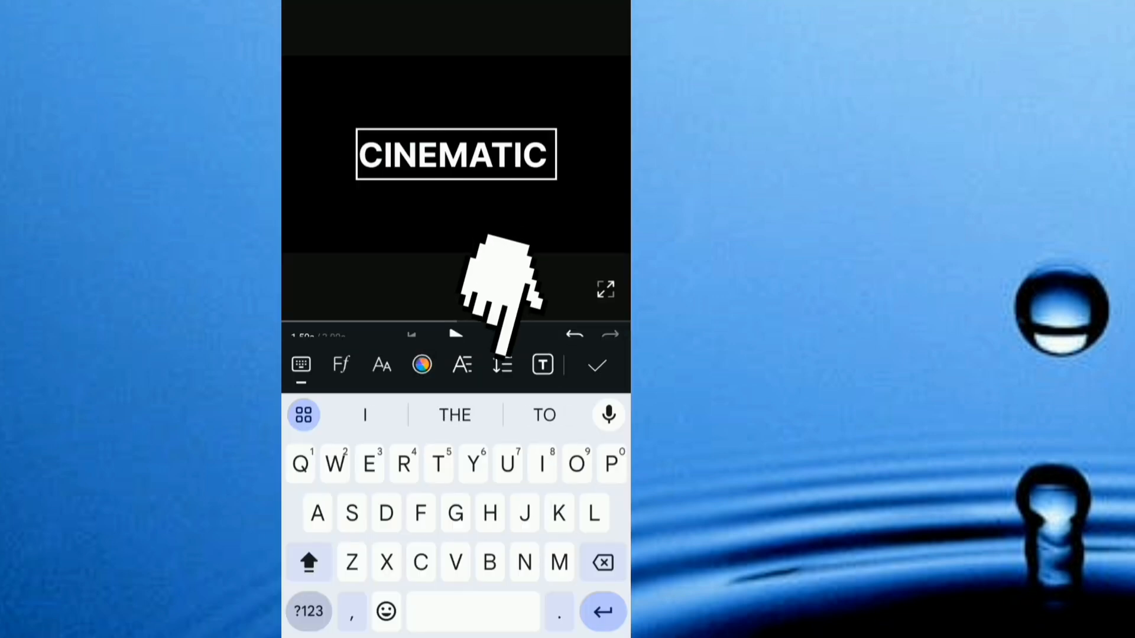
{"action": "left_click", "coordinate": [501, 364]}
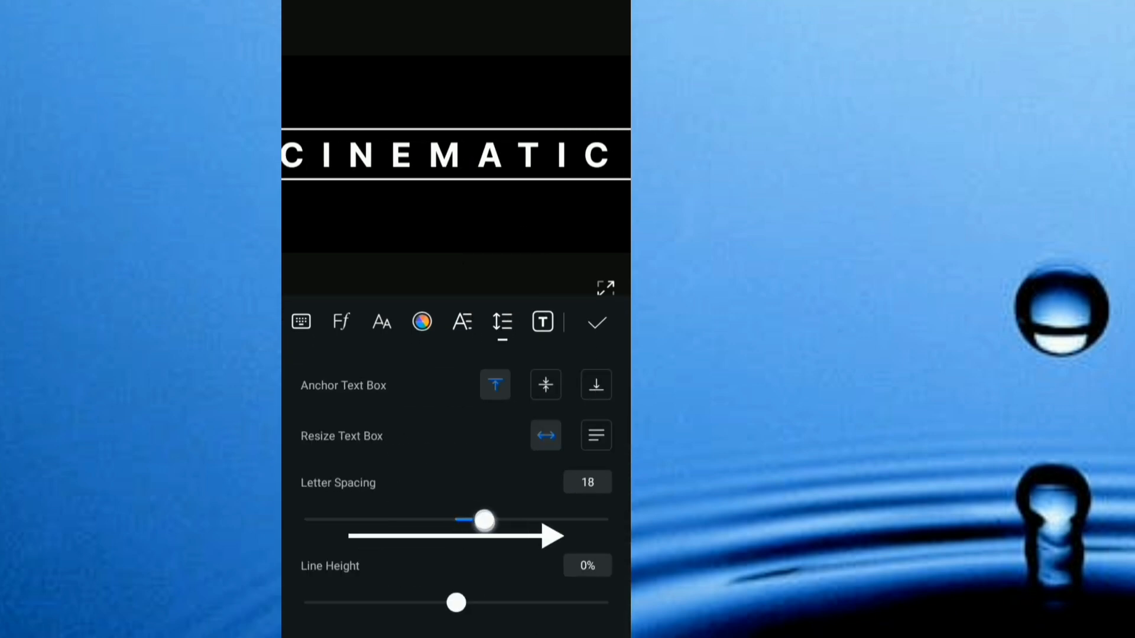
{"action": "left_click_drag", "start_coordinate": [484, 520], "coordinate": [473, 520]}
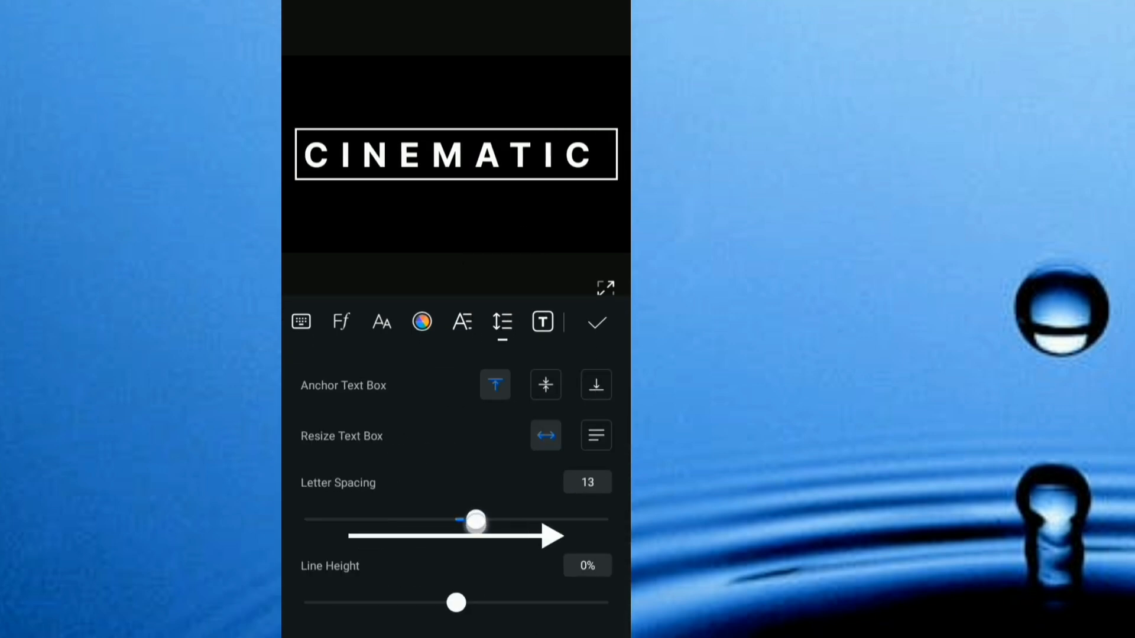
{"action": "left_click", "coordinate": [299, 321]}
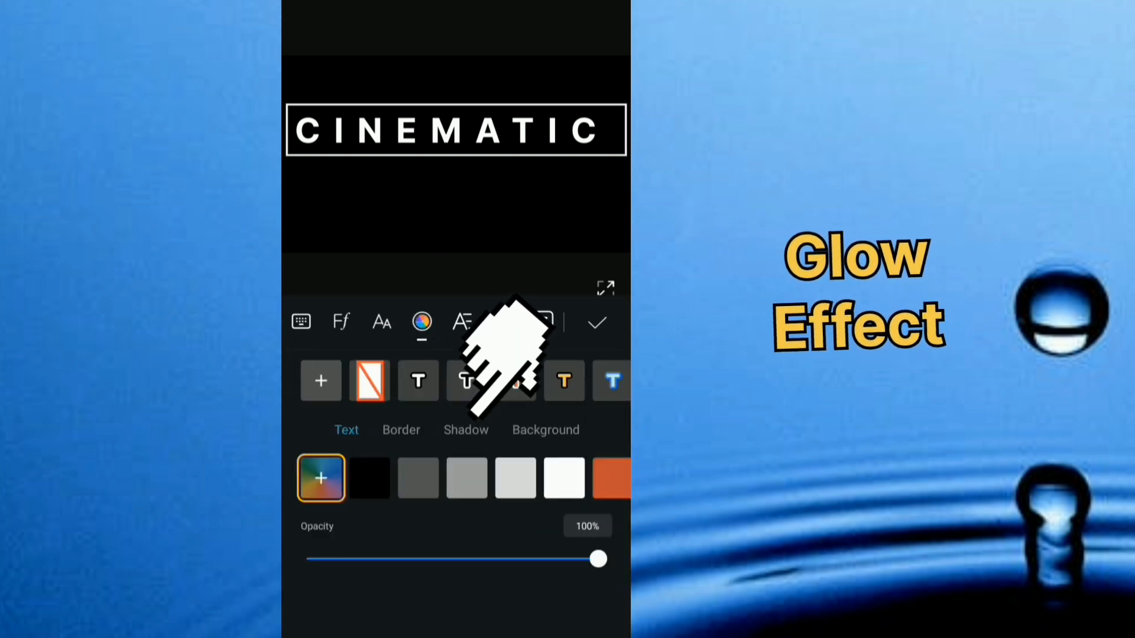
Give the title a yellow shadow at 100% opacity and blur 50, then confirm the style
{"action": "left_click", "coordinate": [466, 429]}
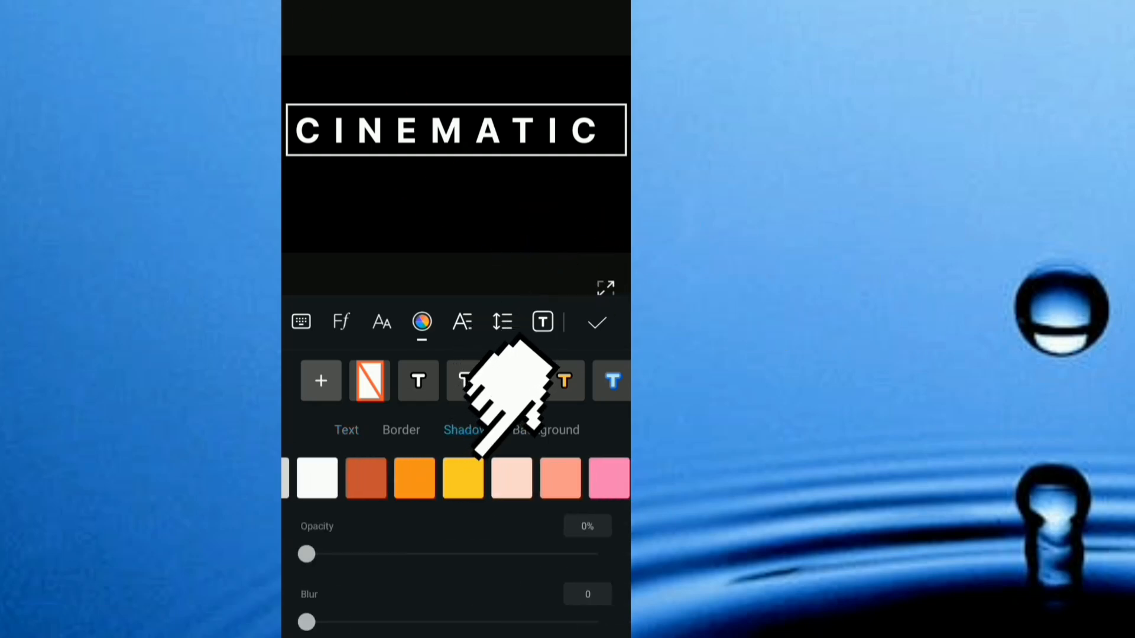
{"action": "left_click", "coordinate": [462, 477]}
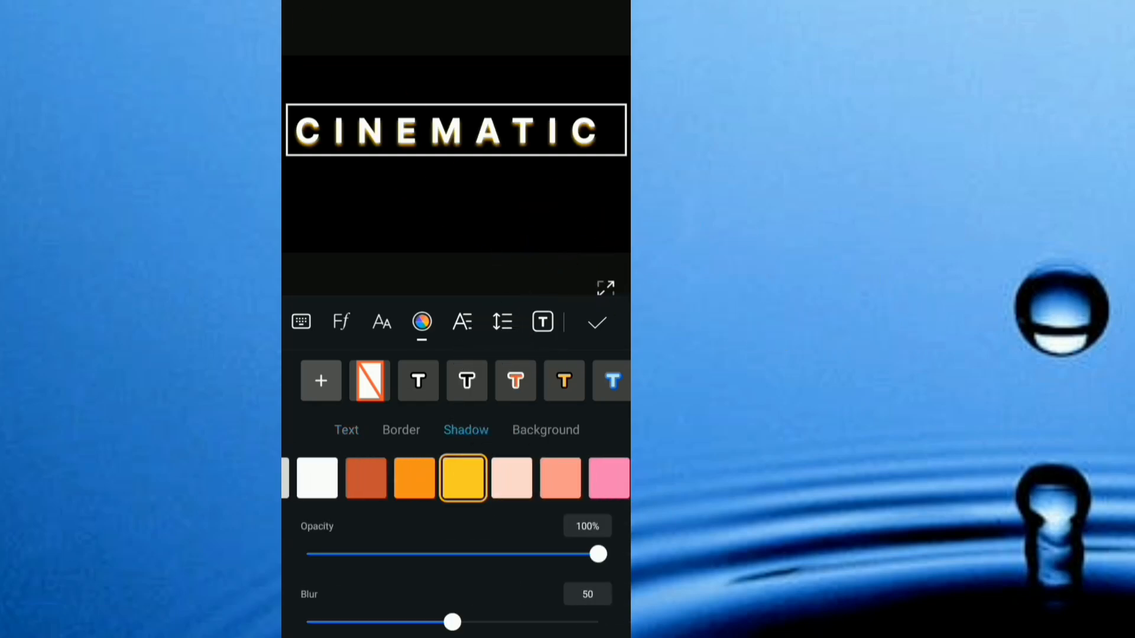
{"action": "left_click_drag", "start_coordinate": [451, 621], "coordinate": [596, 622]}
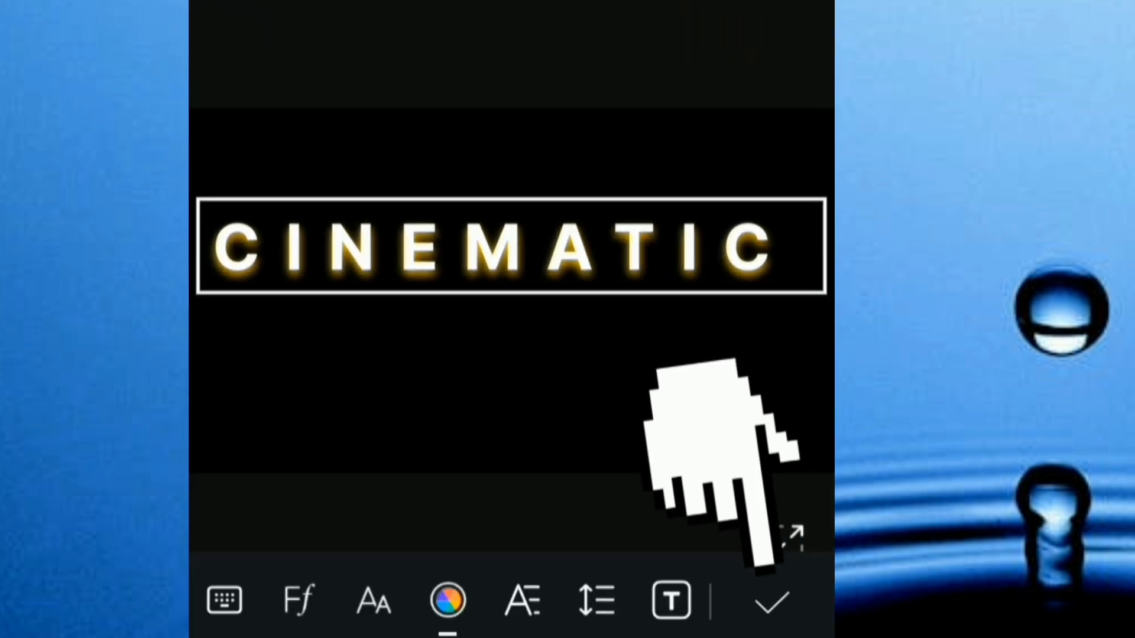
{"action": "left_click", "coordinate": [770, 599]}
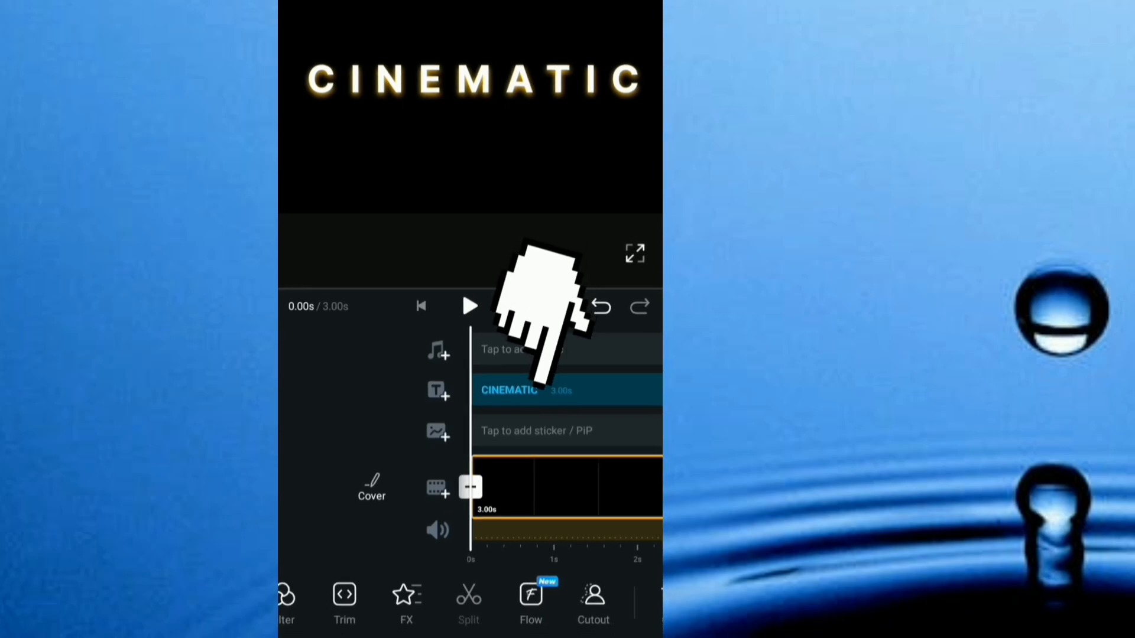
Duplicate the CINEMATIC title, clear the copy's text and start retyping it as INT
{"action": "left_click", "coordinate": [508, 391]}
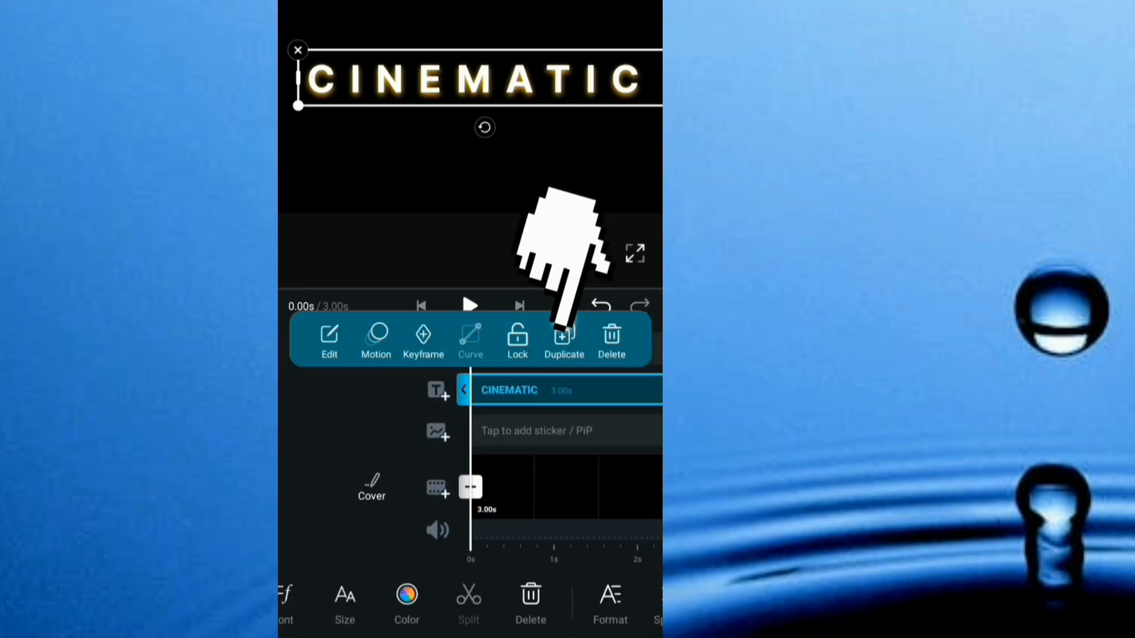
{"action": "left_click", "coordinate": [563, 341]}
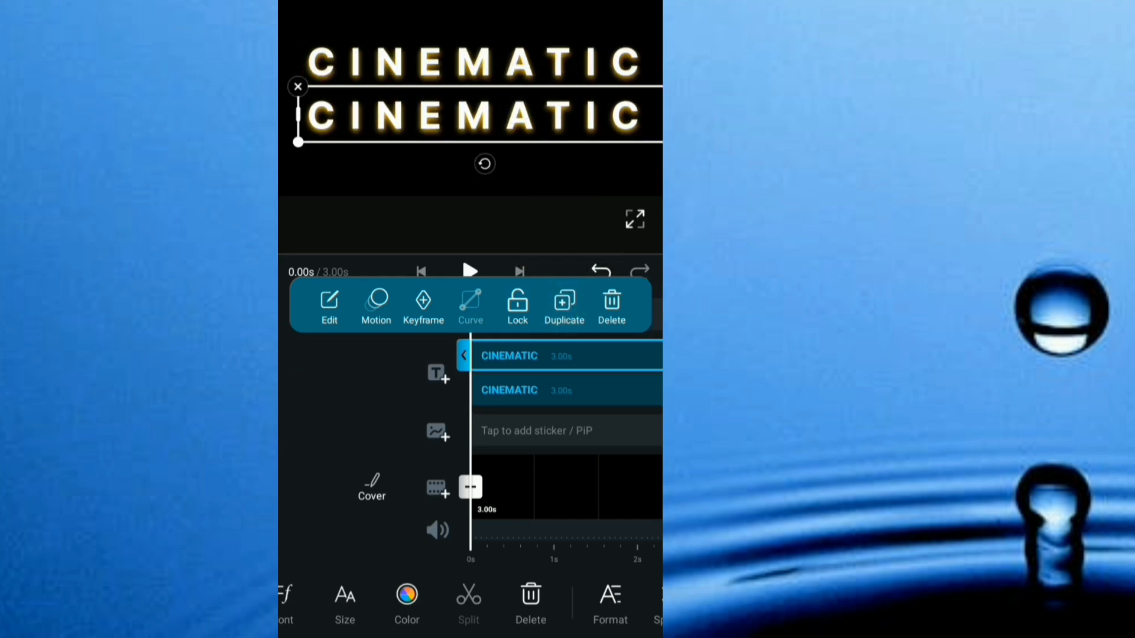
{"action": "left_click", "coordinate": [329, 306]}
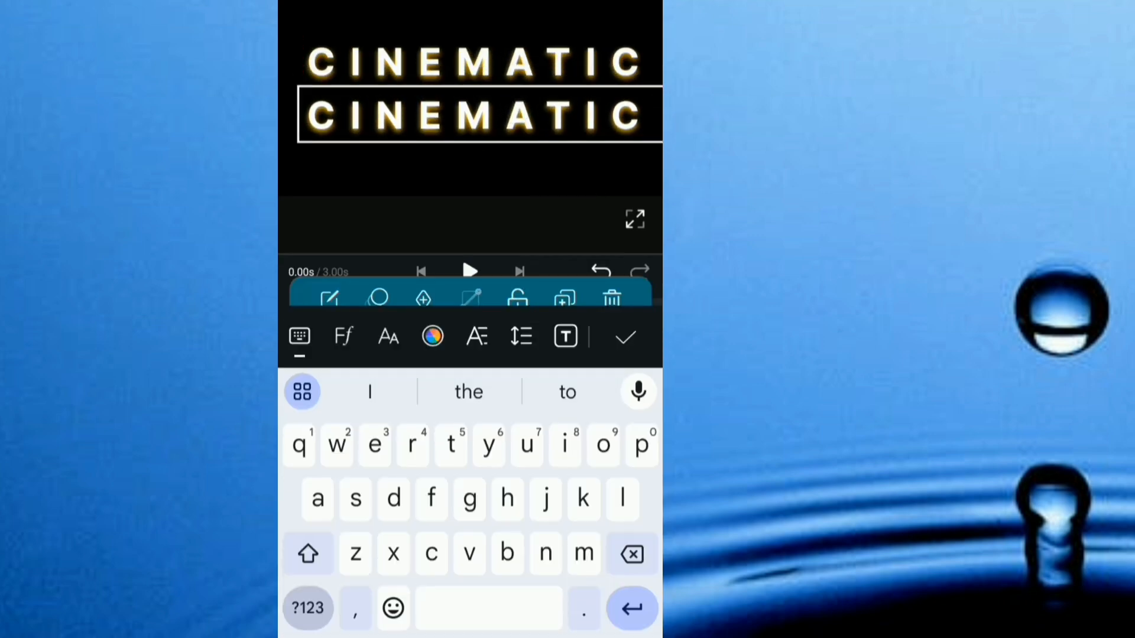
{"action": "left_click", "coordinate": [630, 554]}
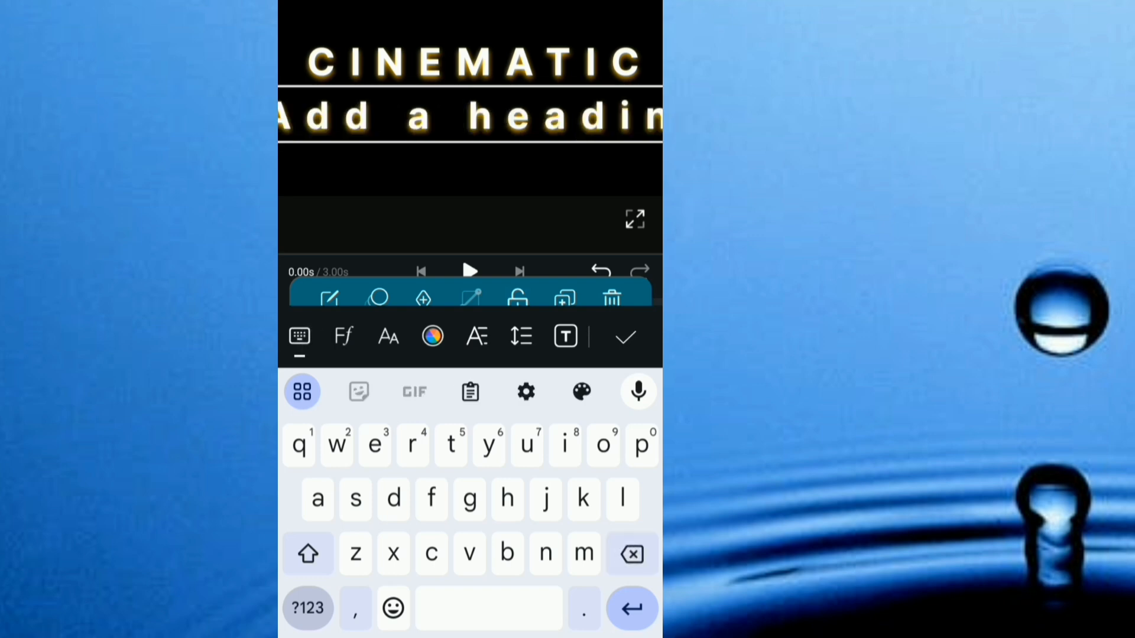
{"action": "type", "text": "INTRO"}
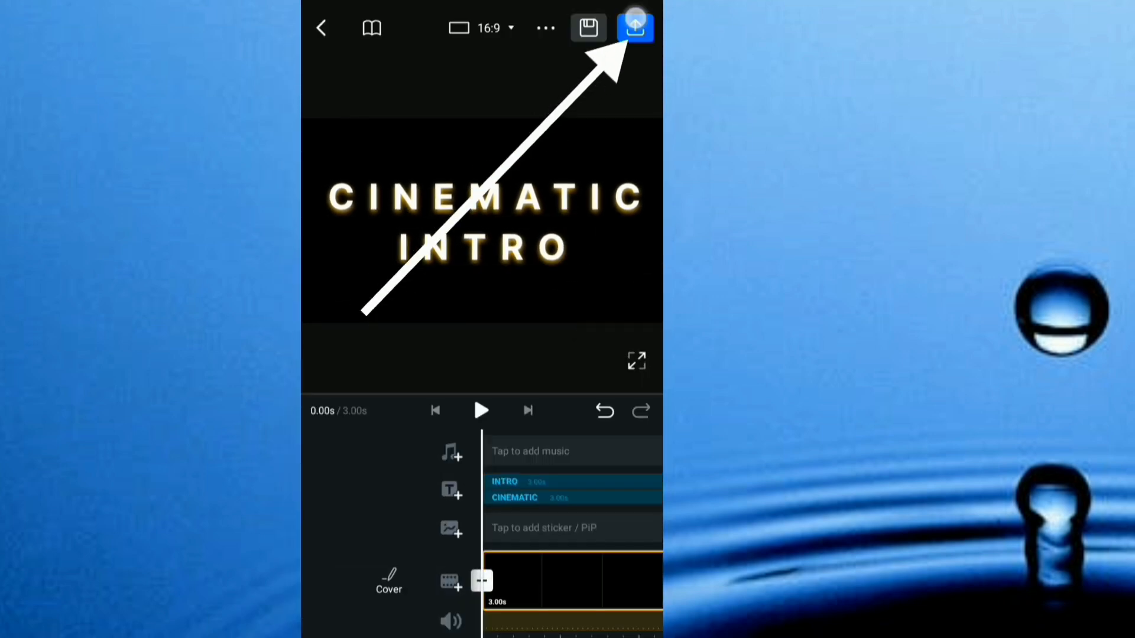
Export the finished CINEMATIC INTRO title as a 1080p, 30fps video
{"action": "left_click", "coordinate": [635, 27]}
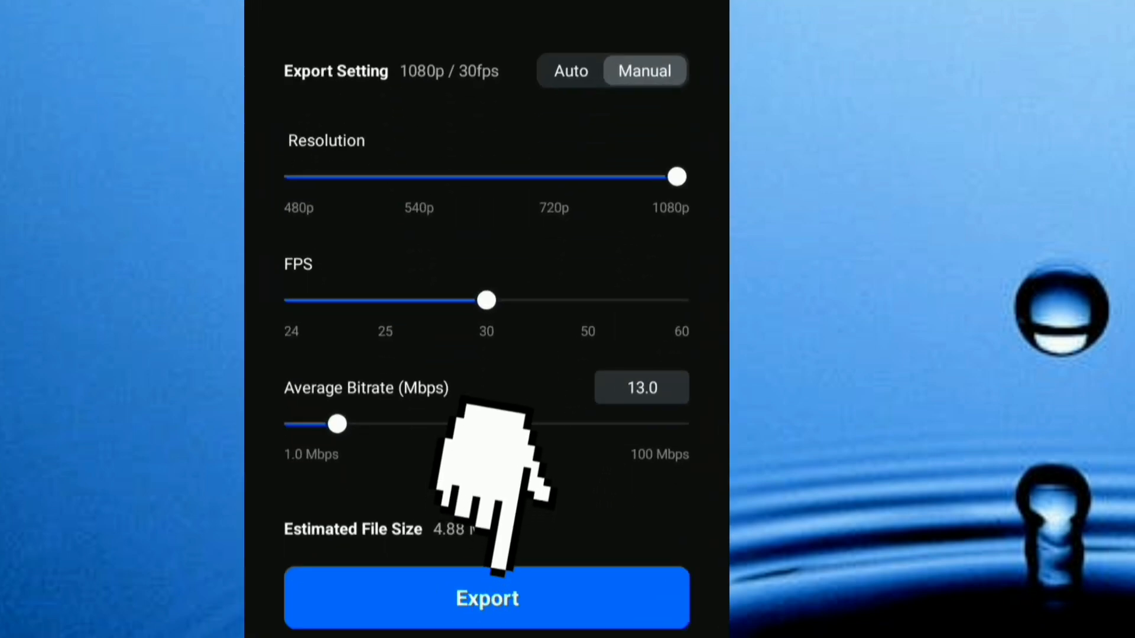
{"action": "left_click", "coordinate": [486, 598]}
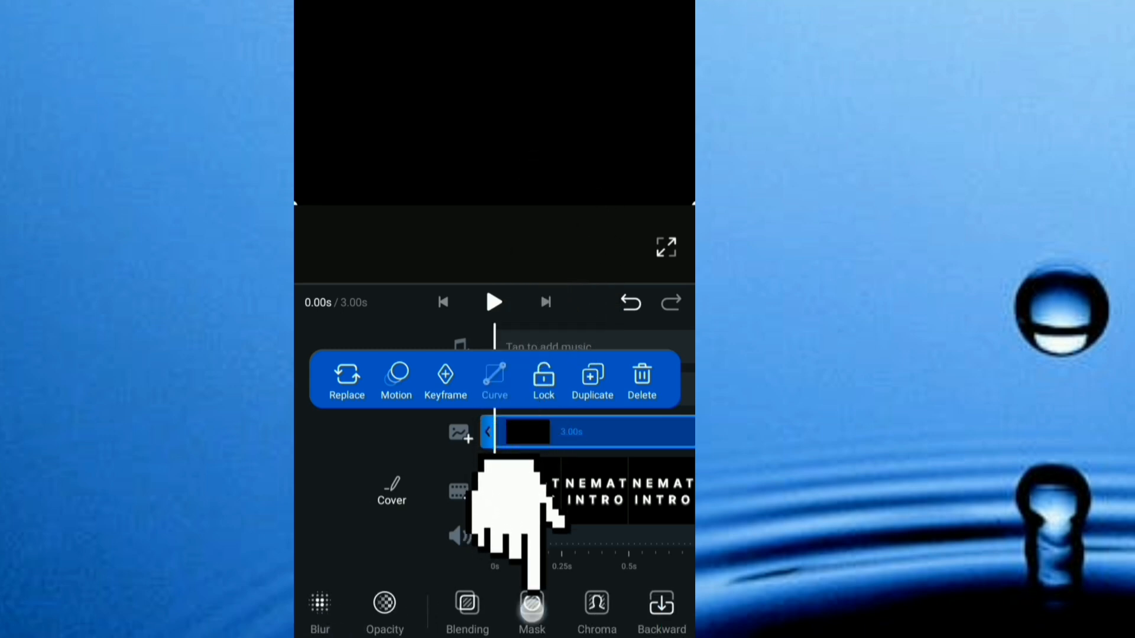
Apply a Mirror mask to the black overlay and squeeze its band so the title is partly hidden
{"action": "left_click", "coordinate": [532, 607]}
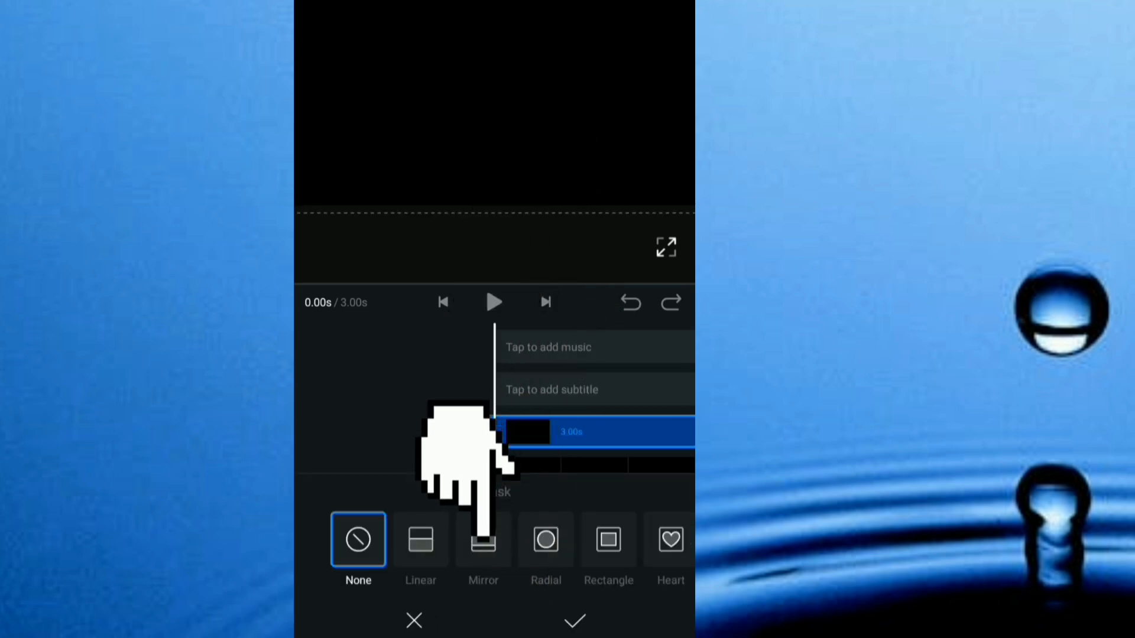
{"action": "left_click", "coordinate": [482, 540]}
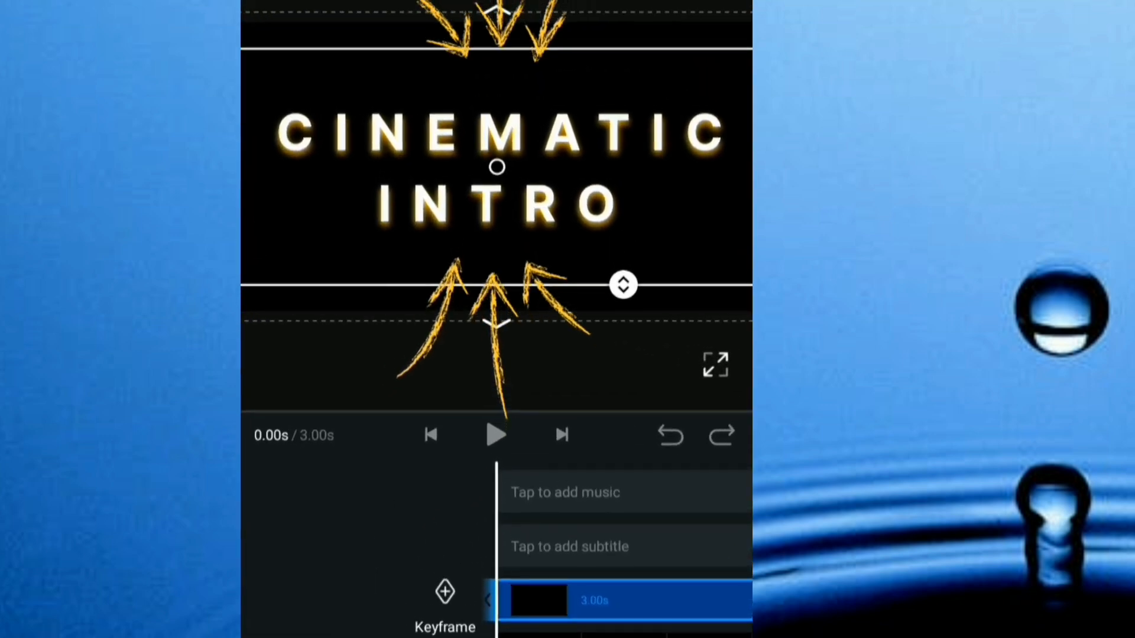
{"action": "left_click_drag", "start_coordinate": [623, 285], "coordinate": [623, 260]}
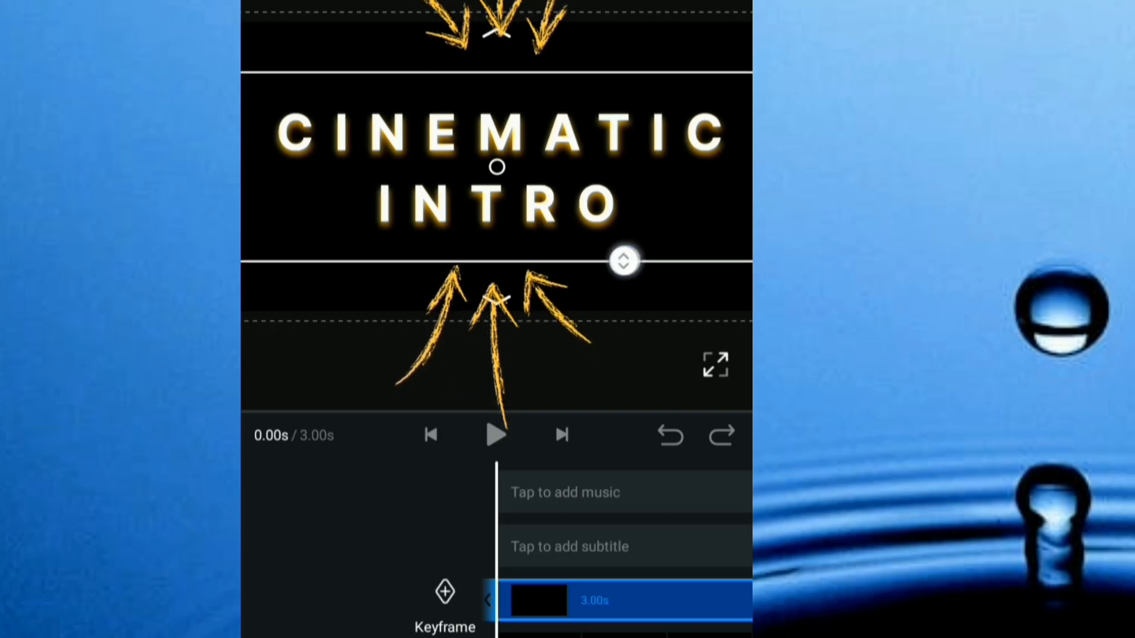
{"action": "left_click_drag", "start_coordinate": [623, 260], "coordinate": [623, 221]}
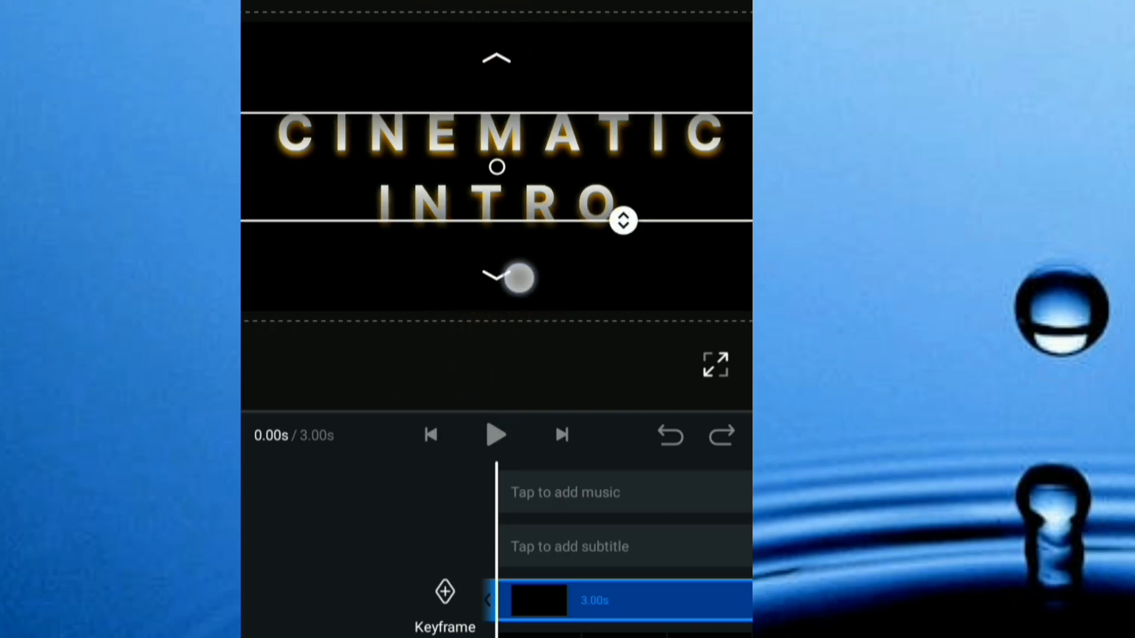
{"action": "left_click_drag", "start_coordinate": [515, 277], "coordinate": [527, 311]}
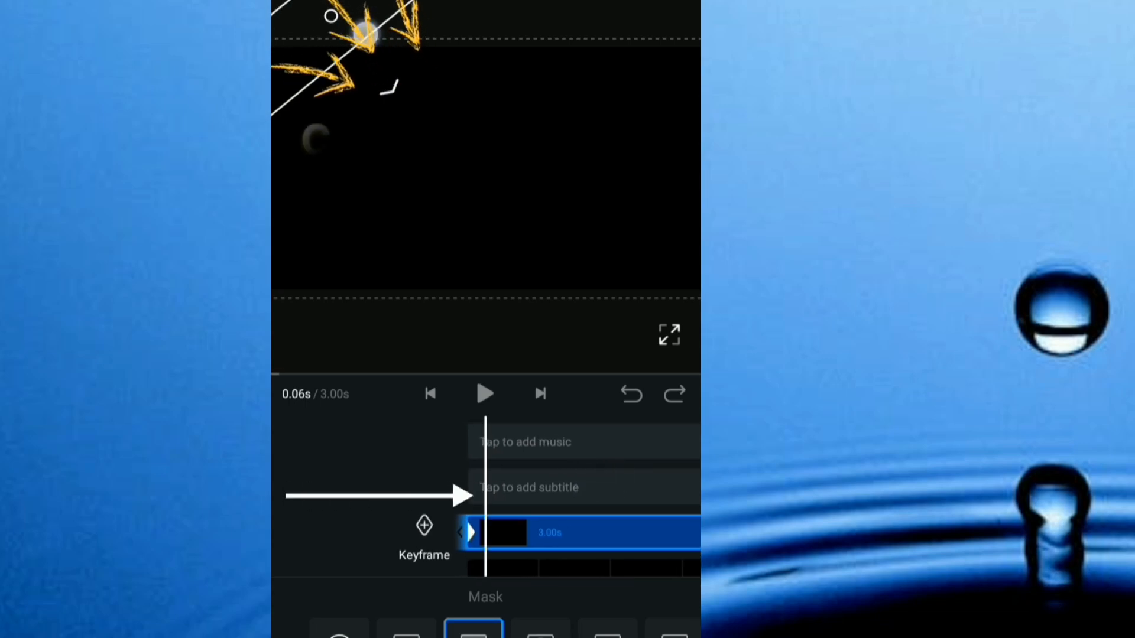
Record a mask keyframe near the clip start with the band rotated off the title
{"action": "left_click", "coordinate": [424, 525]}
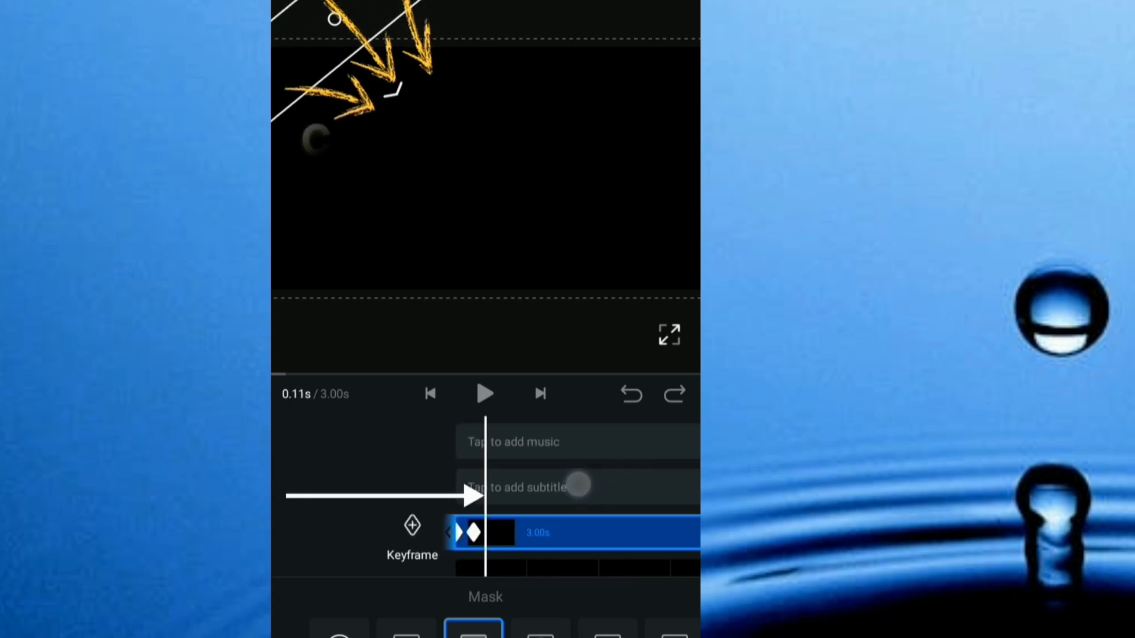